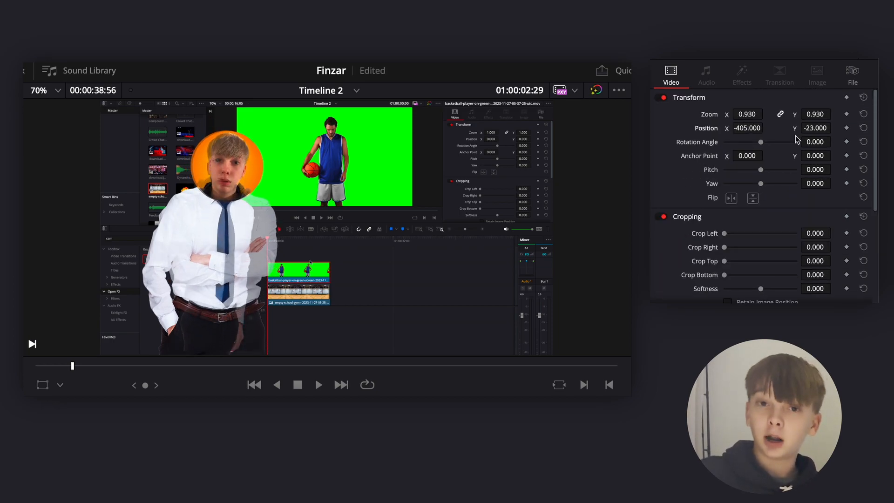
Scroll the Resolve FX Transform search results and select Camera Shake
scroll("down", 3)
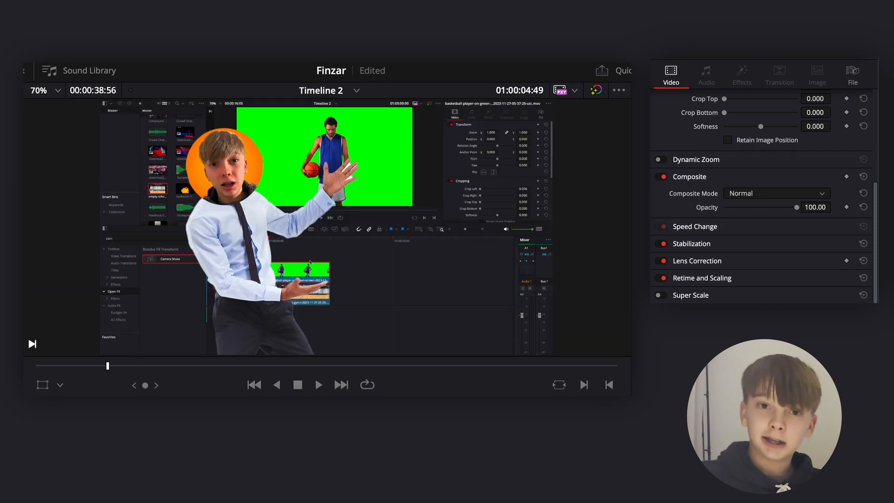
left_click(319, 384)
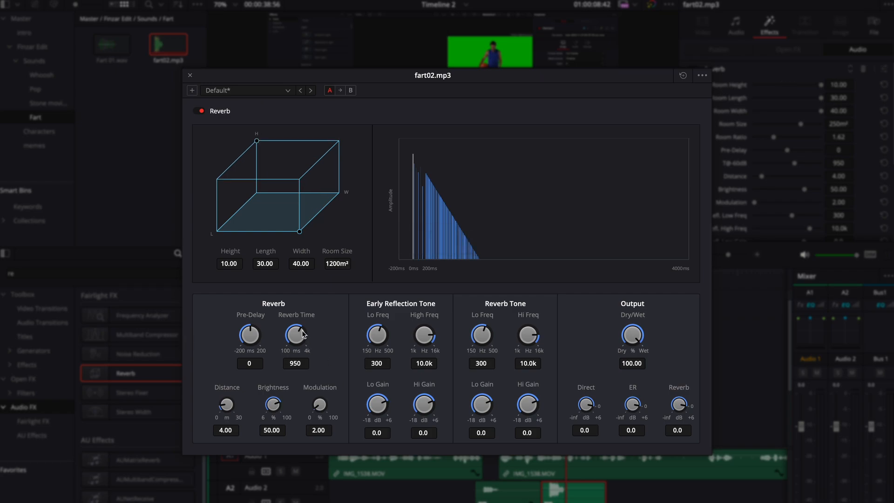
Raise the fart02.mp3 reverb time to 4000 ms and adjust the remaining Reverb controls
left_click_drag(296, 334, 297, 320)
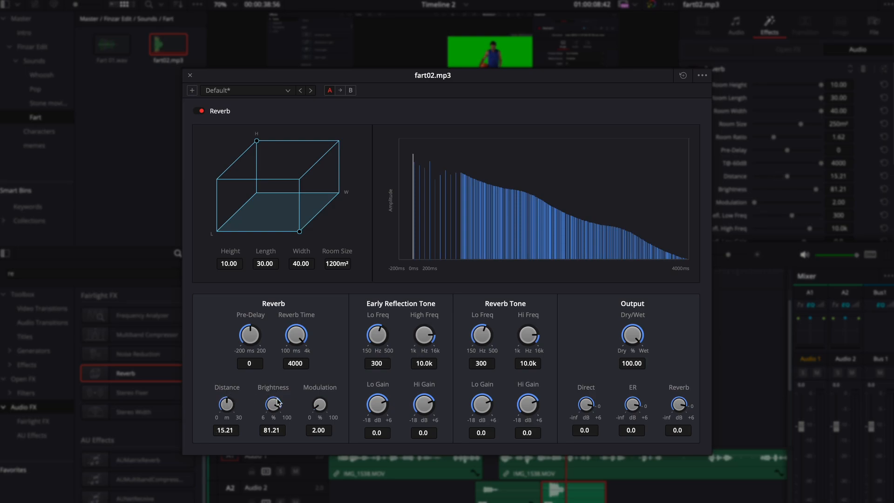
mouse_move(519, 191)
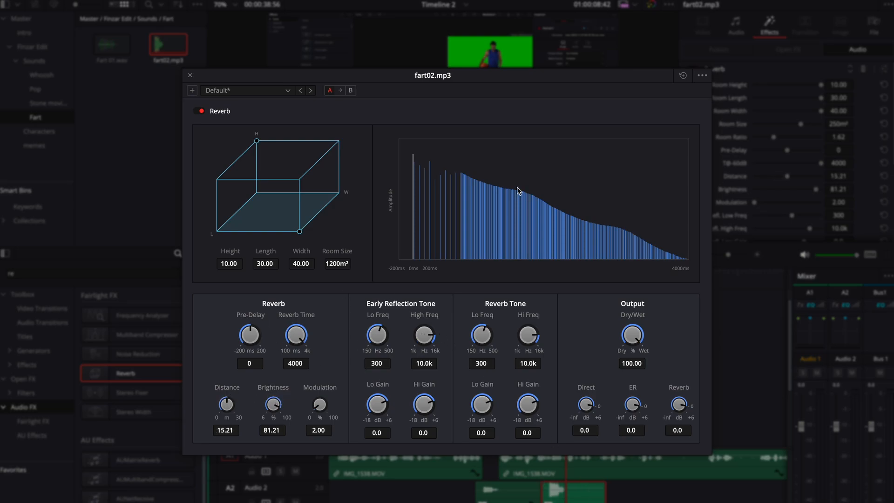
left_click(190, 75)
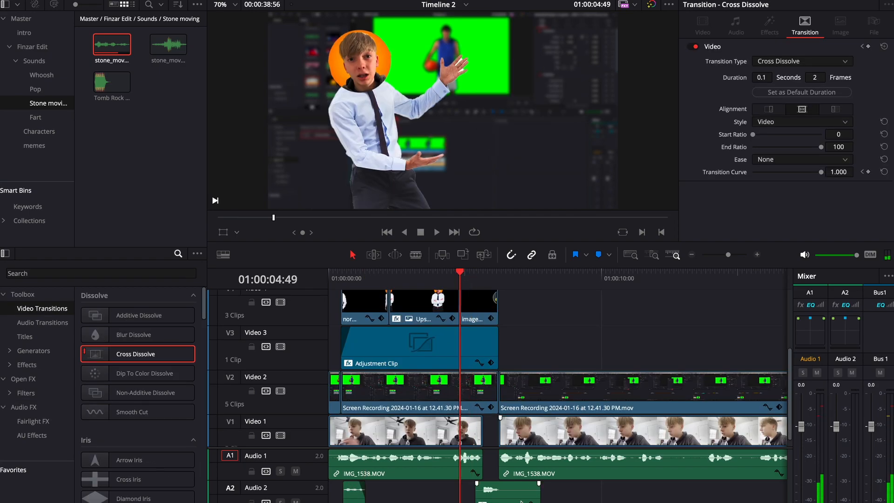
Select Cross Dissolve in the Video Transitions list for the cut
left_click(35, 89)
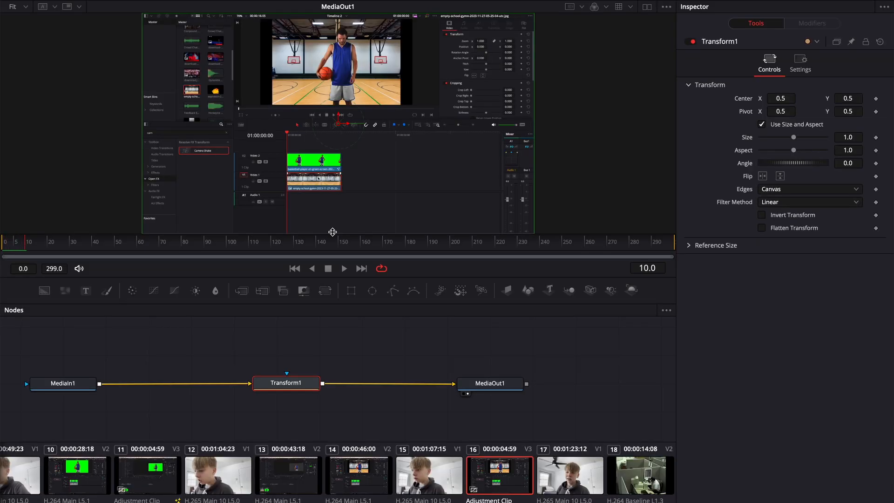
Check Transform1's Settings tab, then return to its main Controls tab
left_click(800, 62)
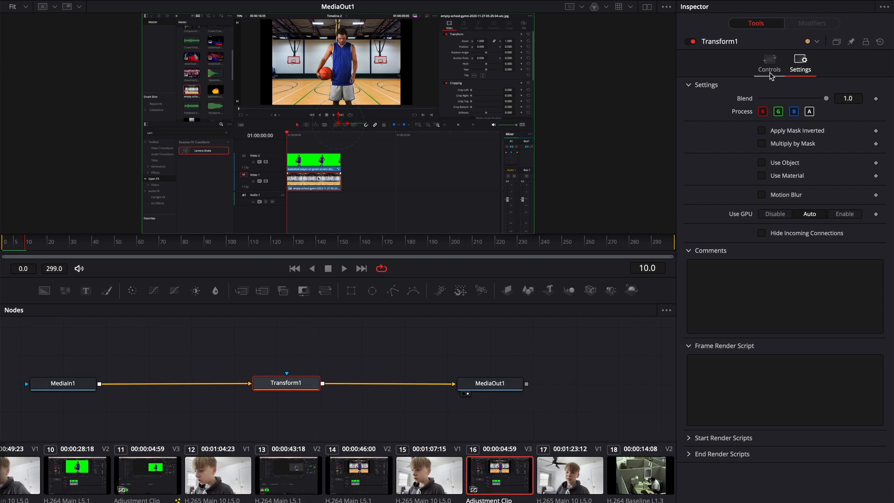
left_click(769, 60)
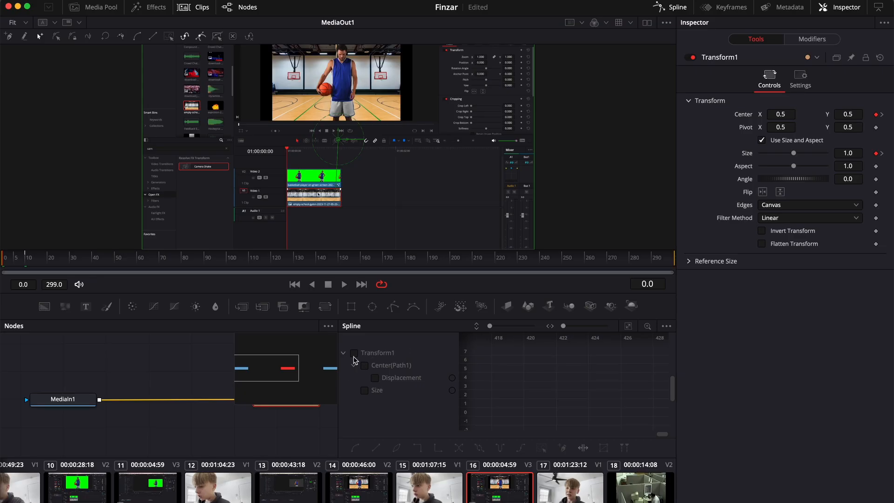
Show Transform1's zoom curves in the Spline editor and set Motion Blur quality
left_click(353, 353)
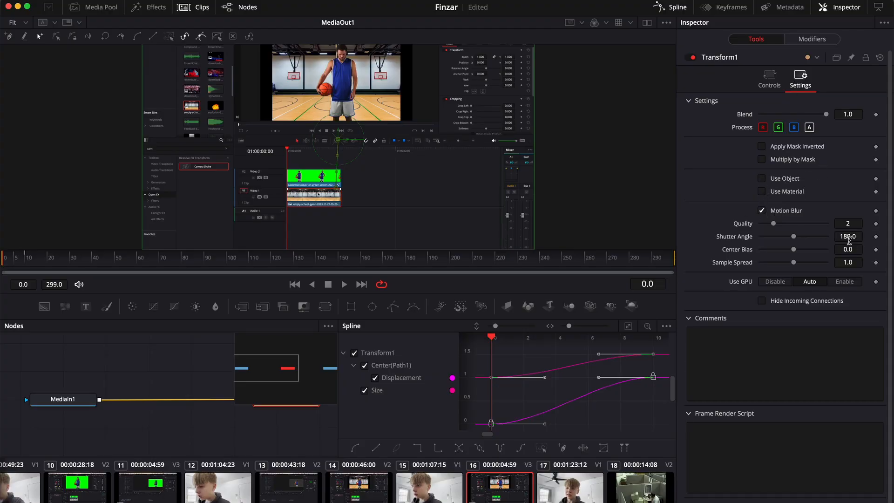
left_click(847, 223)
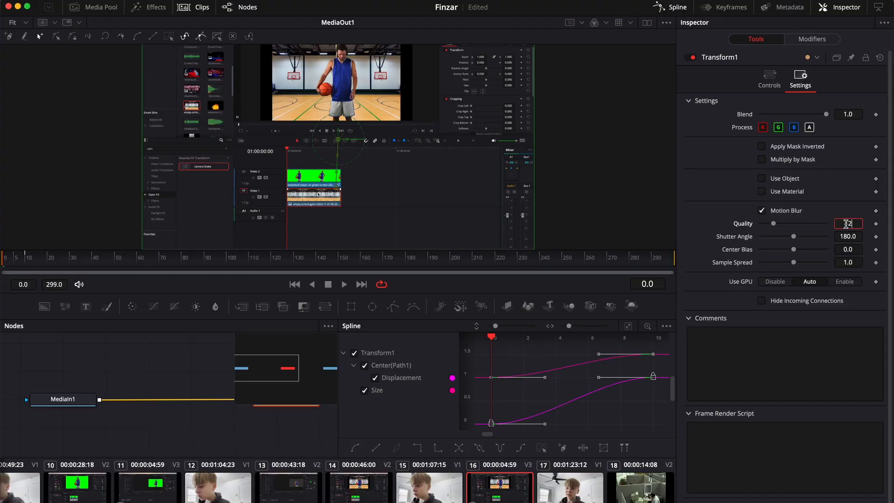